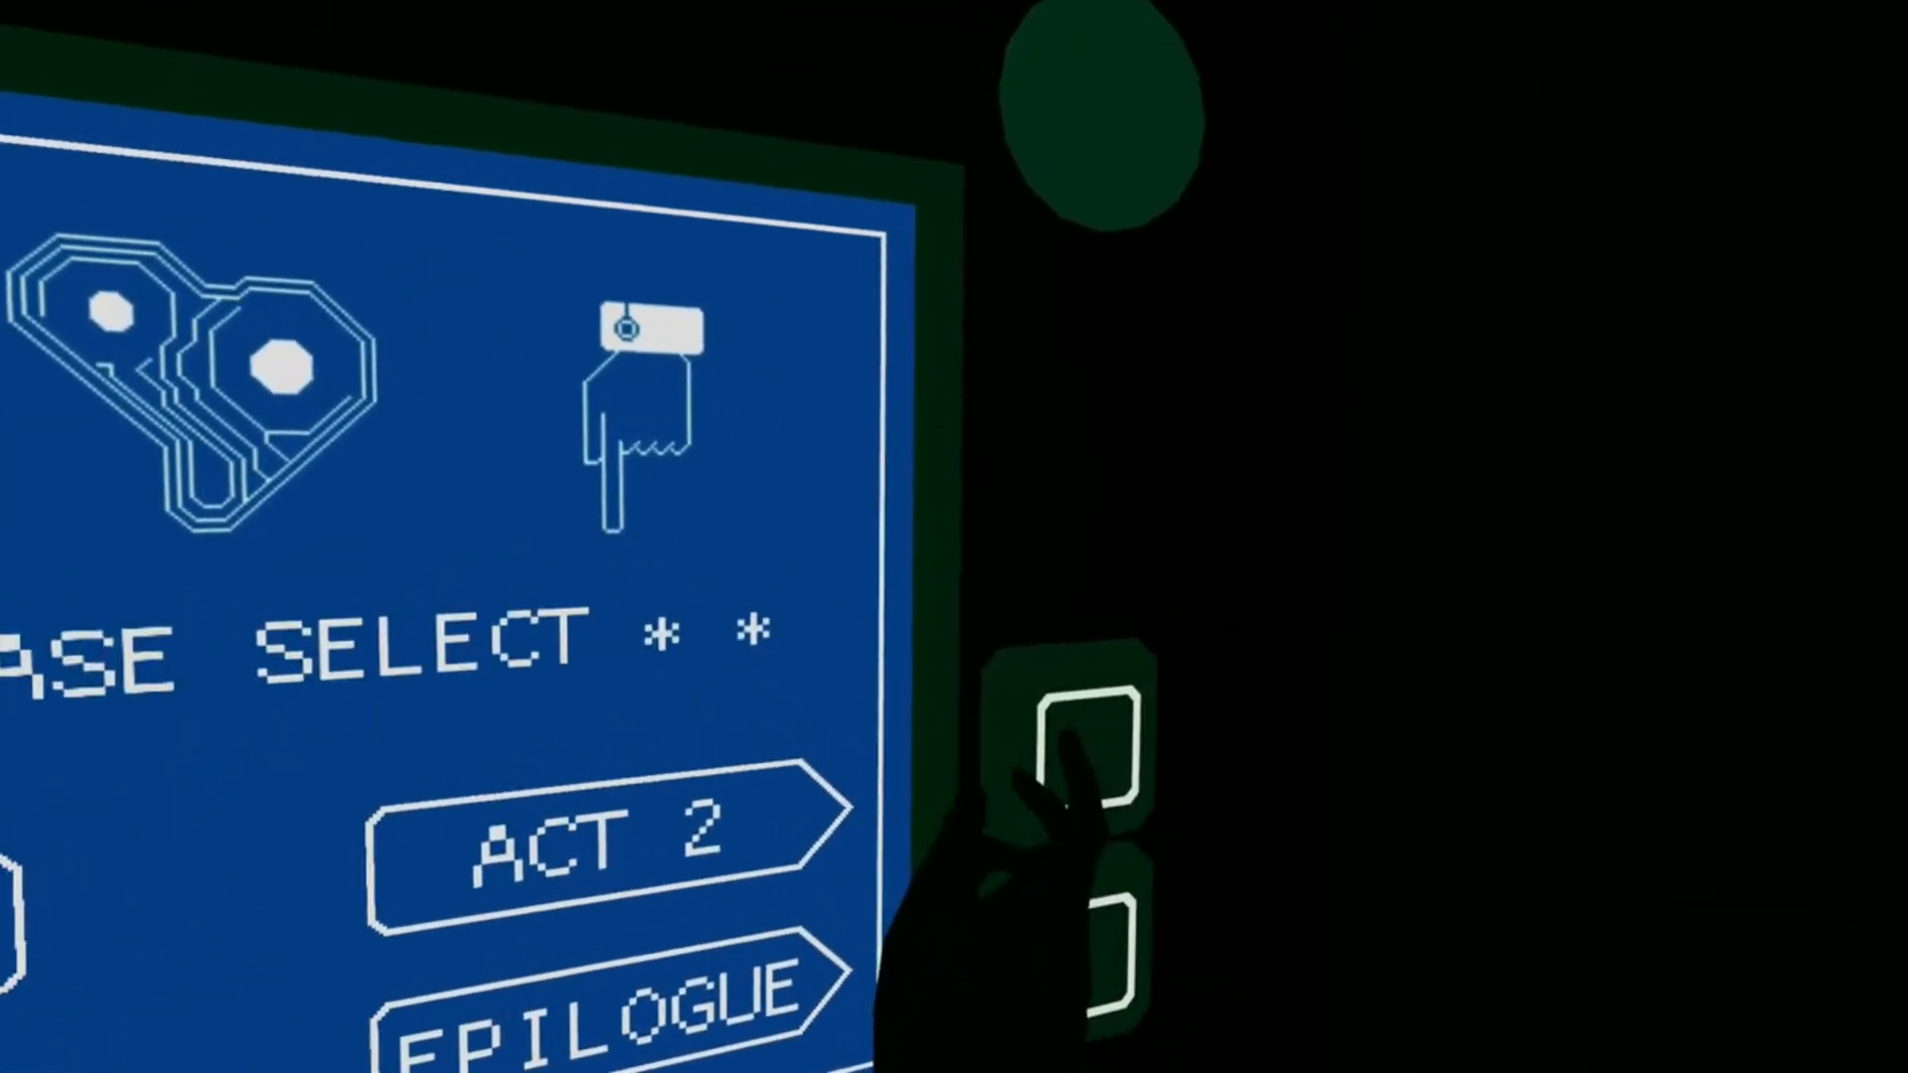
# - Select Act 2 on the chapter board and embark on the episode aboard the ship
pyautogui.click(596, 839)
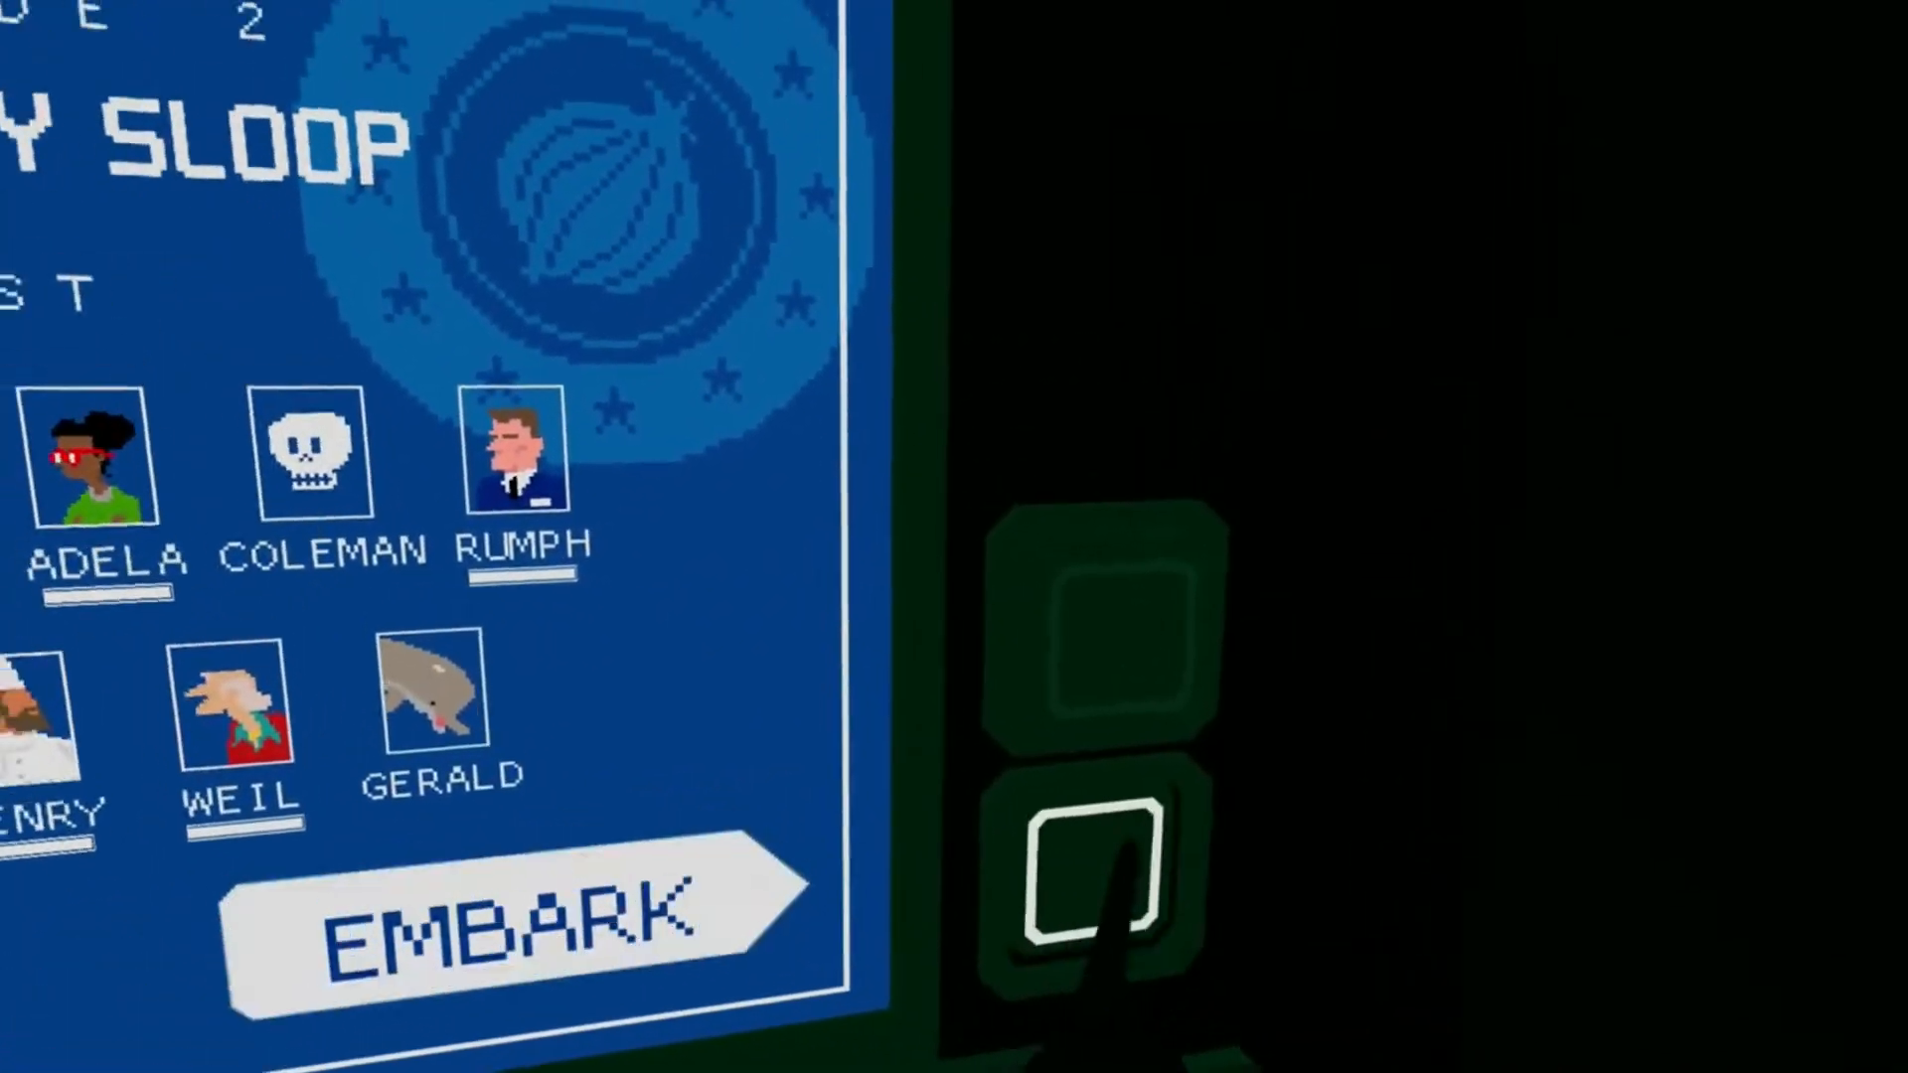
pyautogui.click(487, 912)
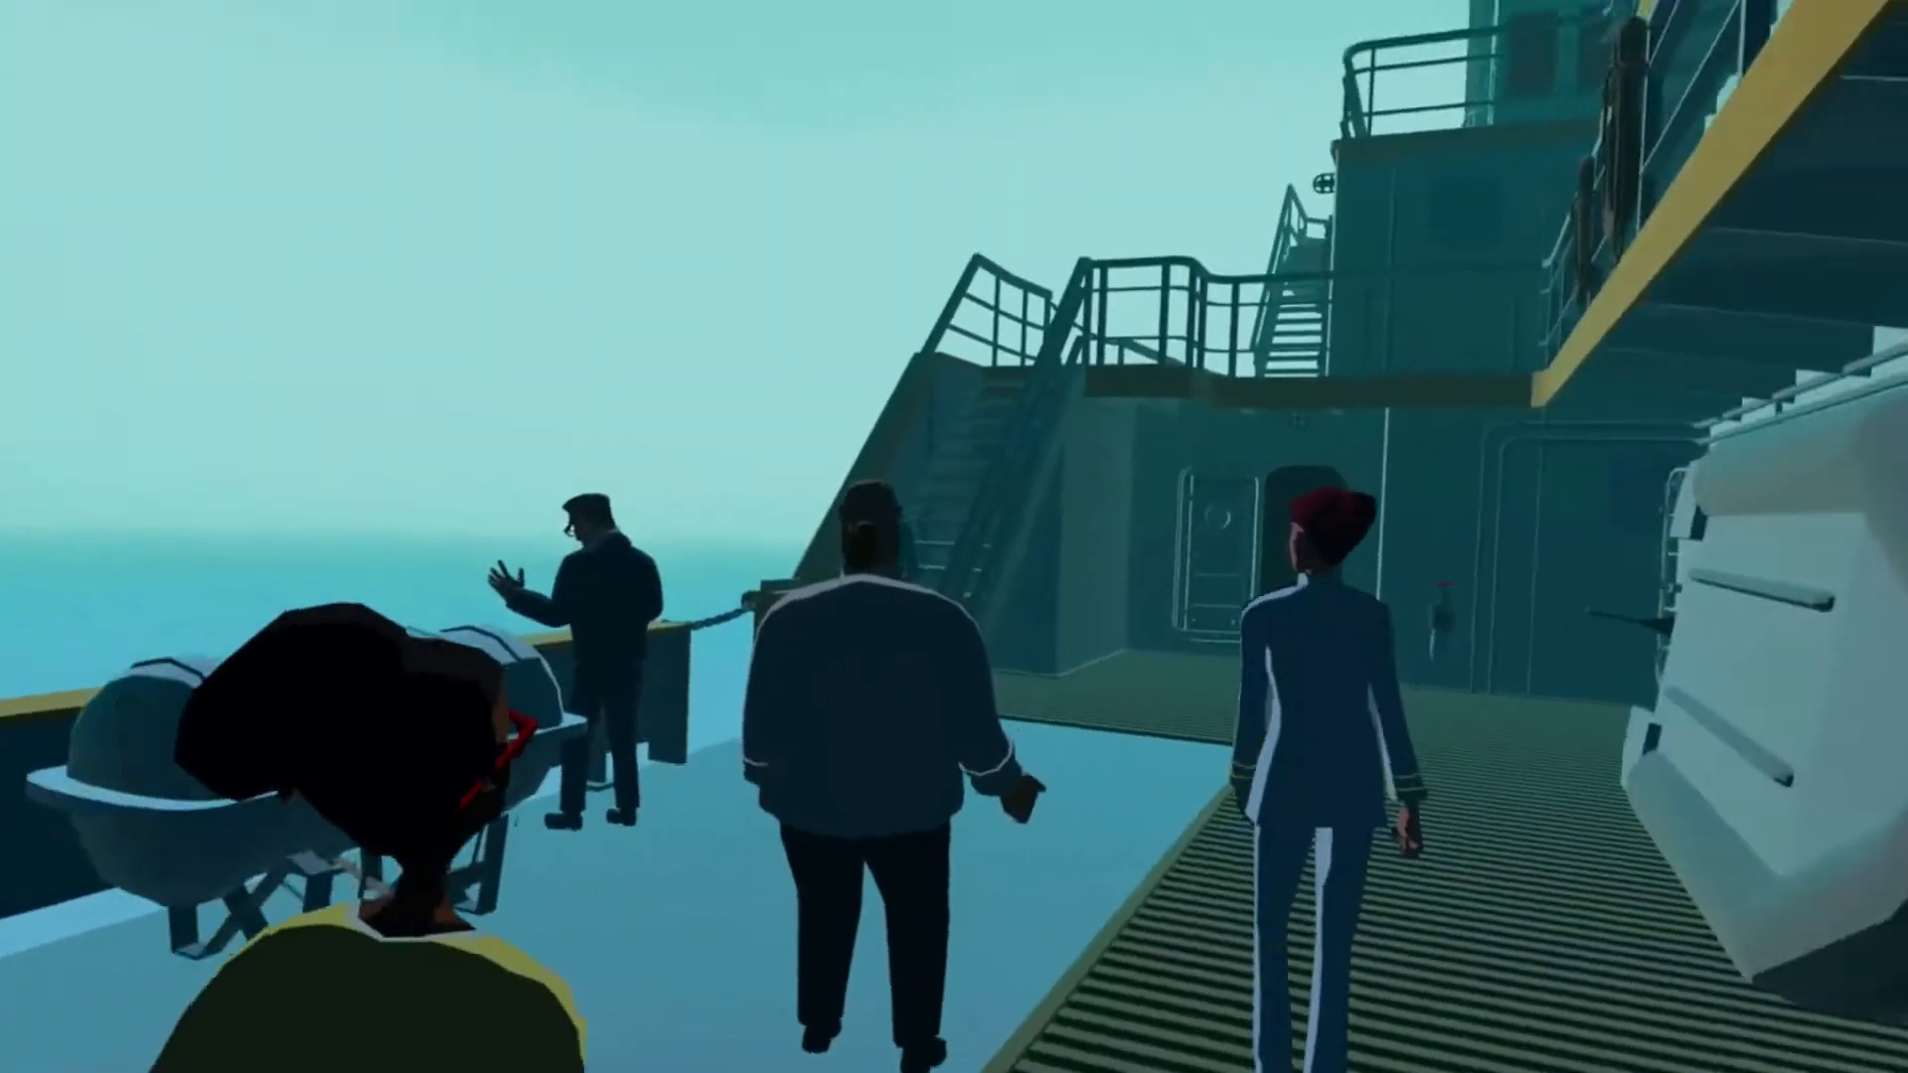
pyautogui.moveTo(954, 537)
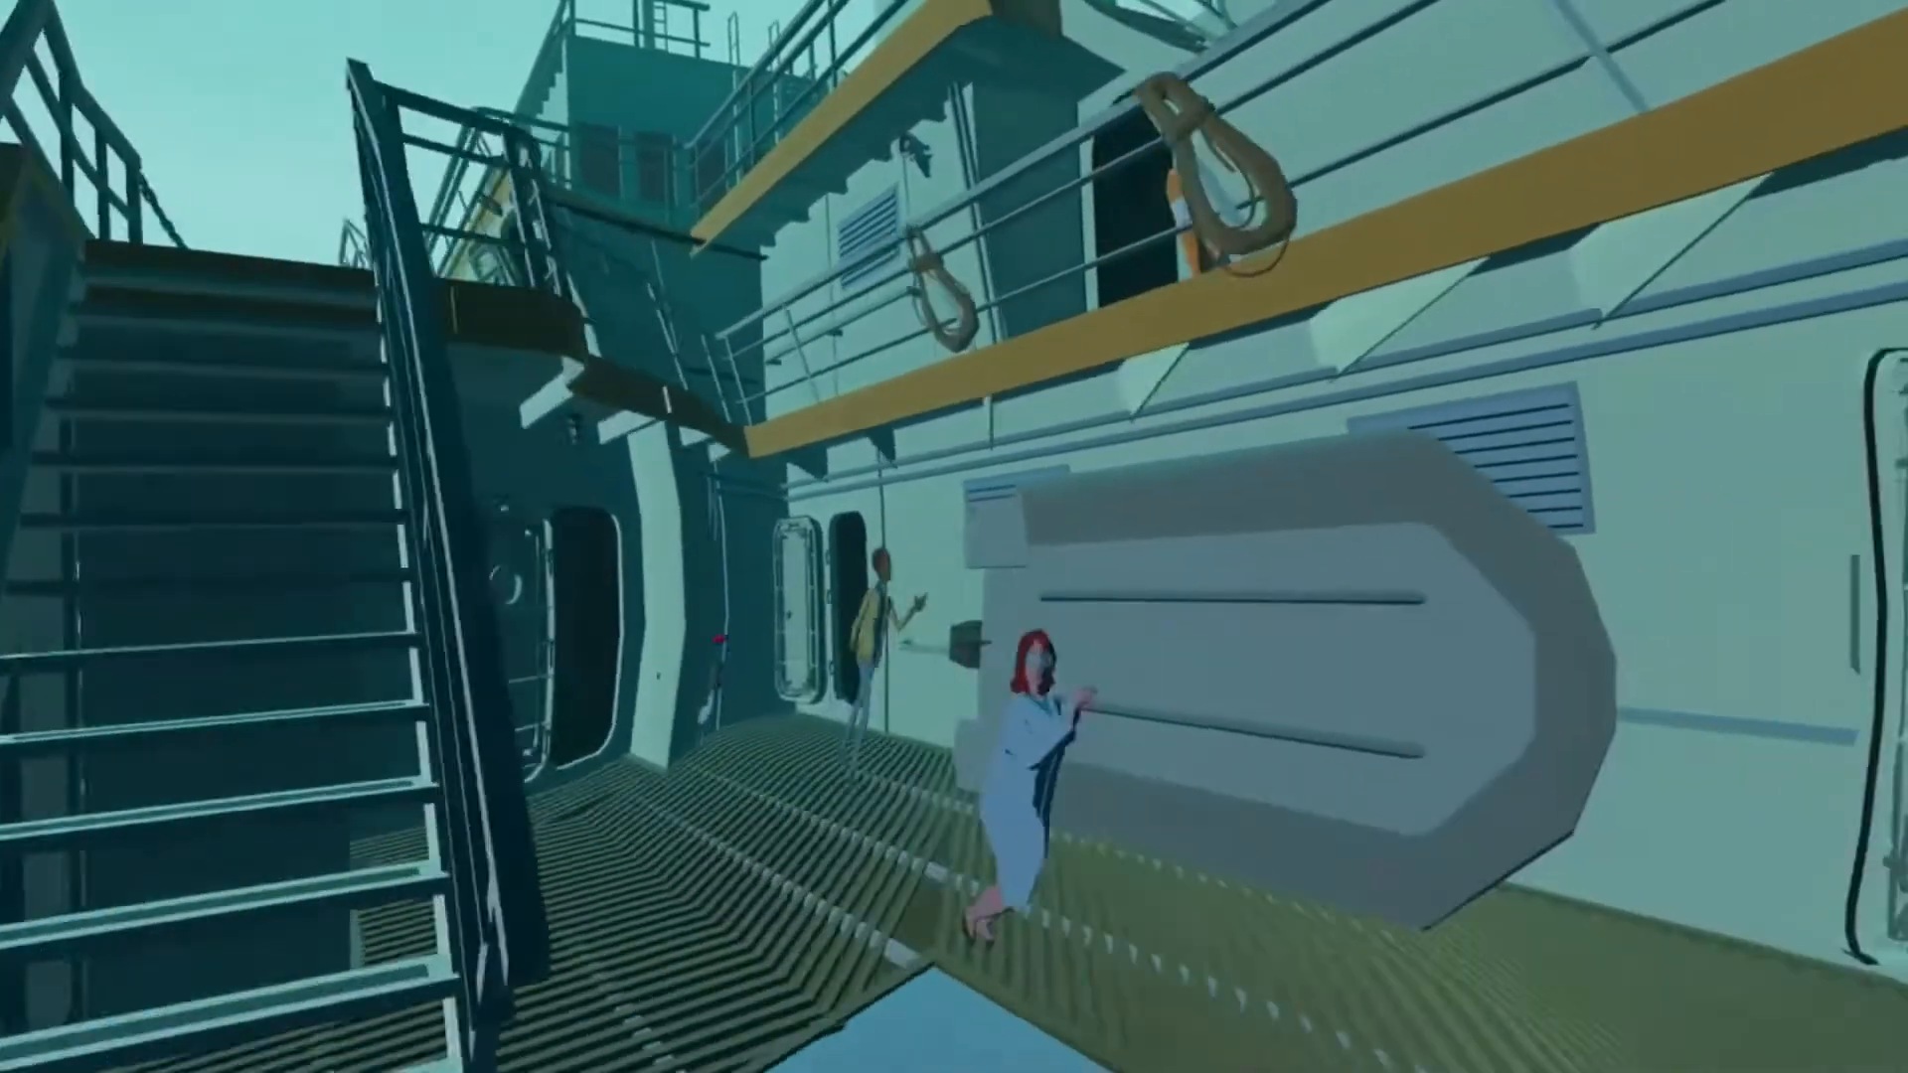
pyautogui.moveTo(954, 536)
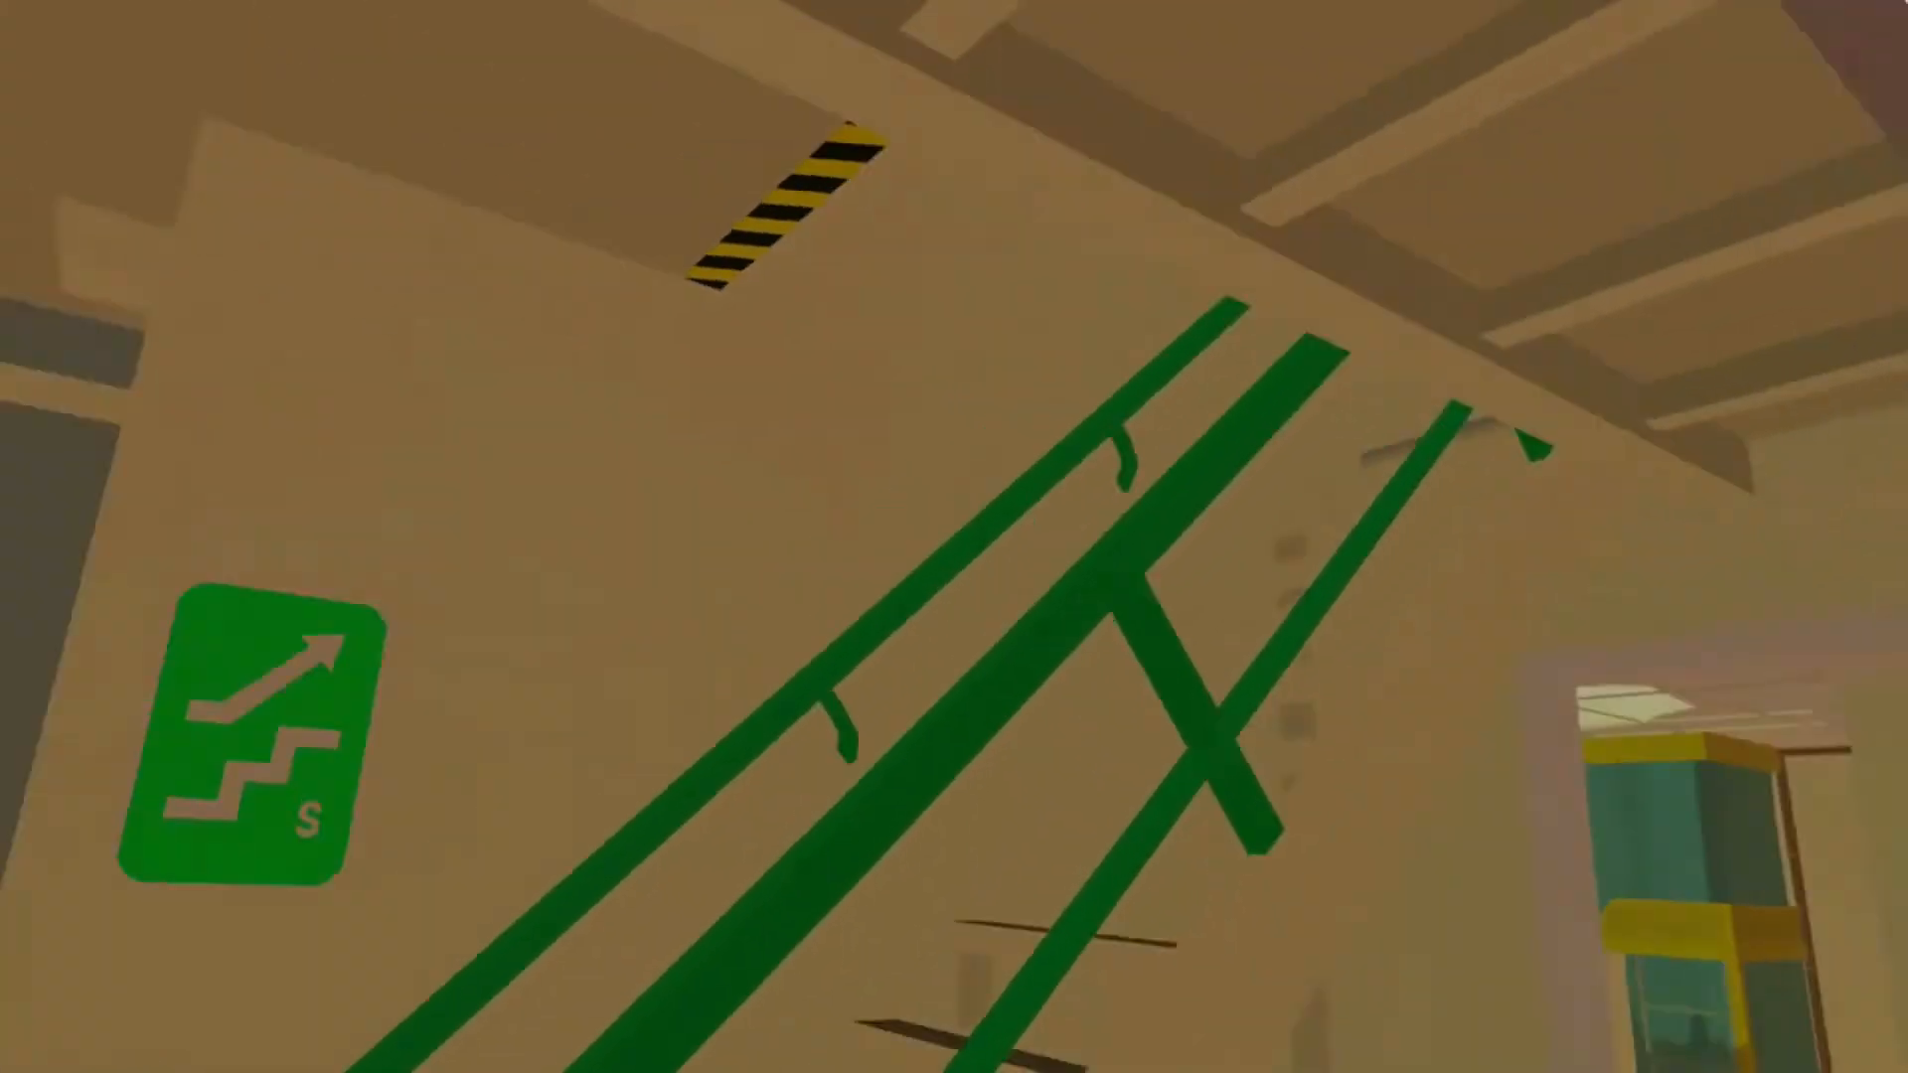
pyautogui.moveTo(954, 537)
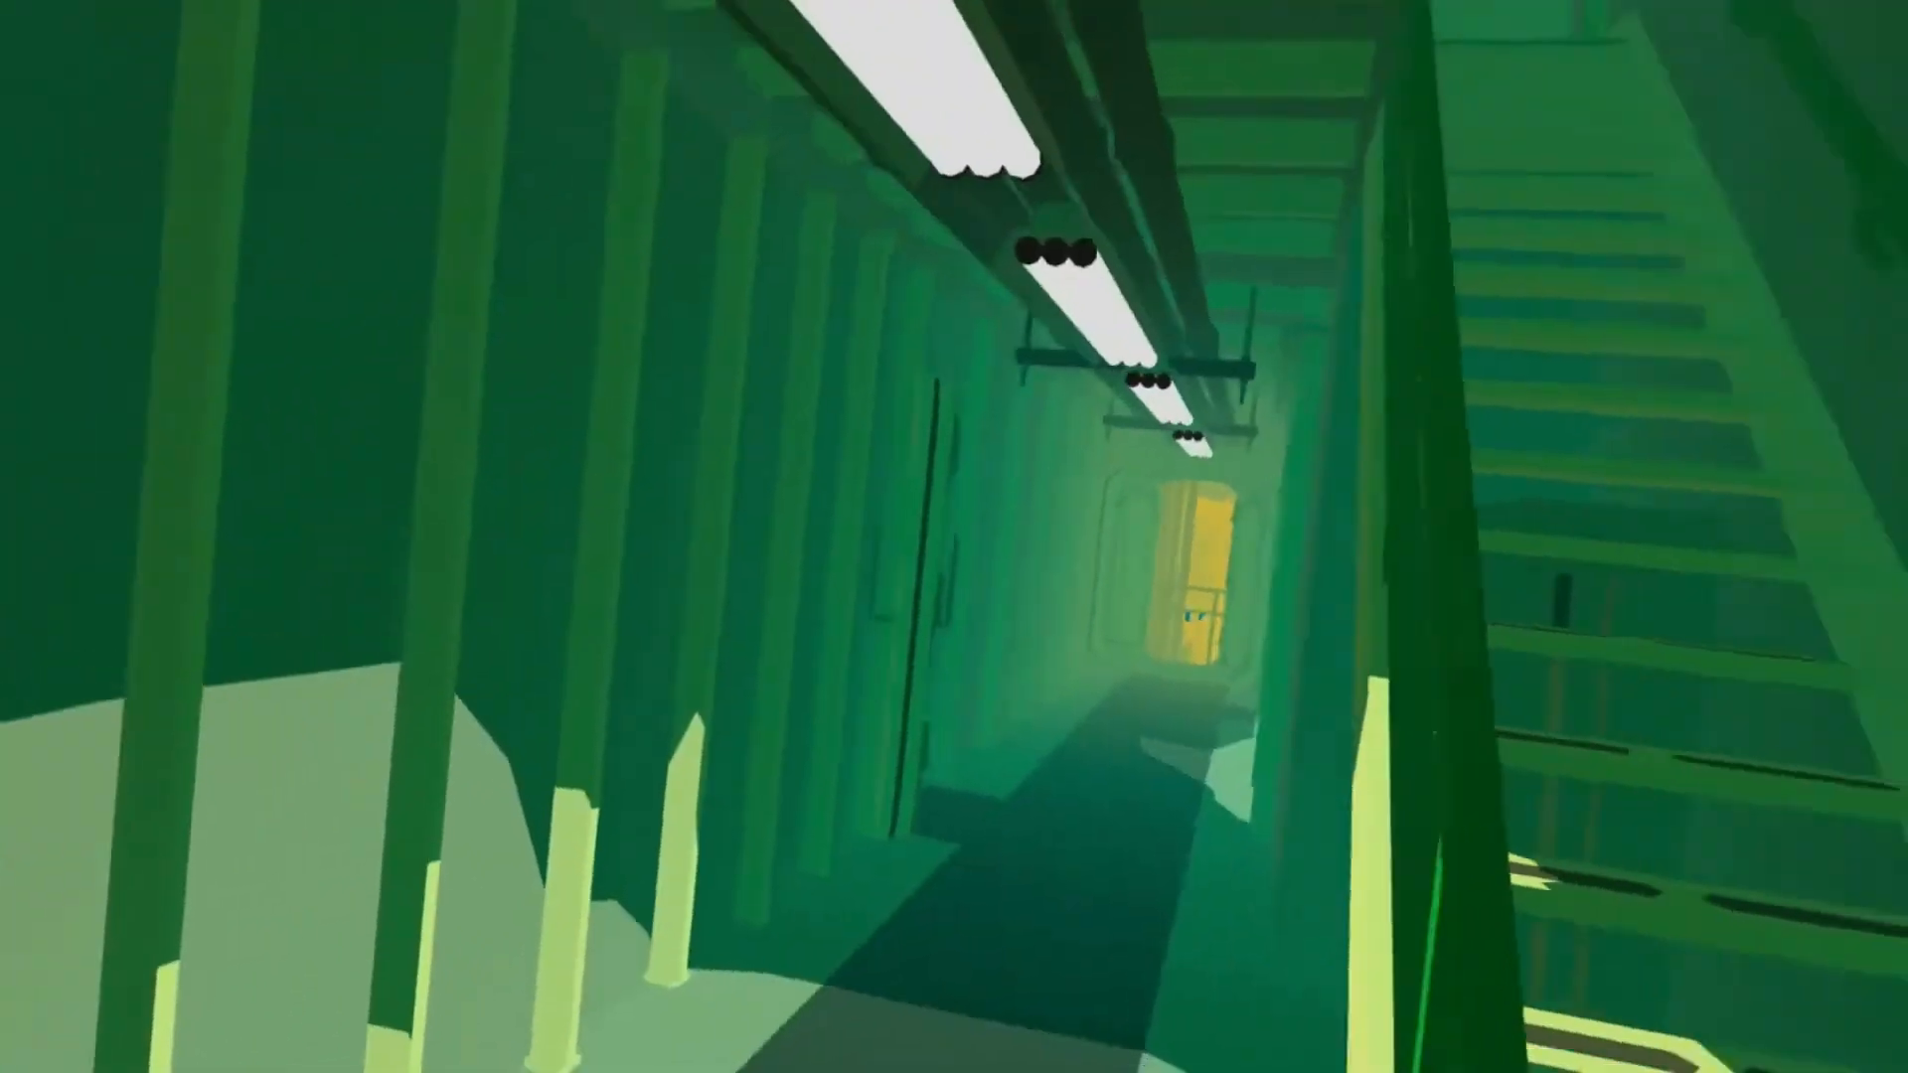
pyautogui.moveTo(953, 536)
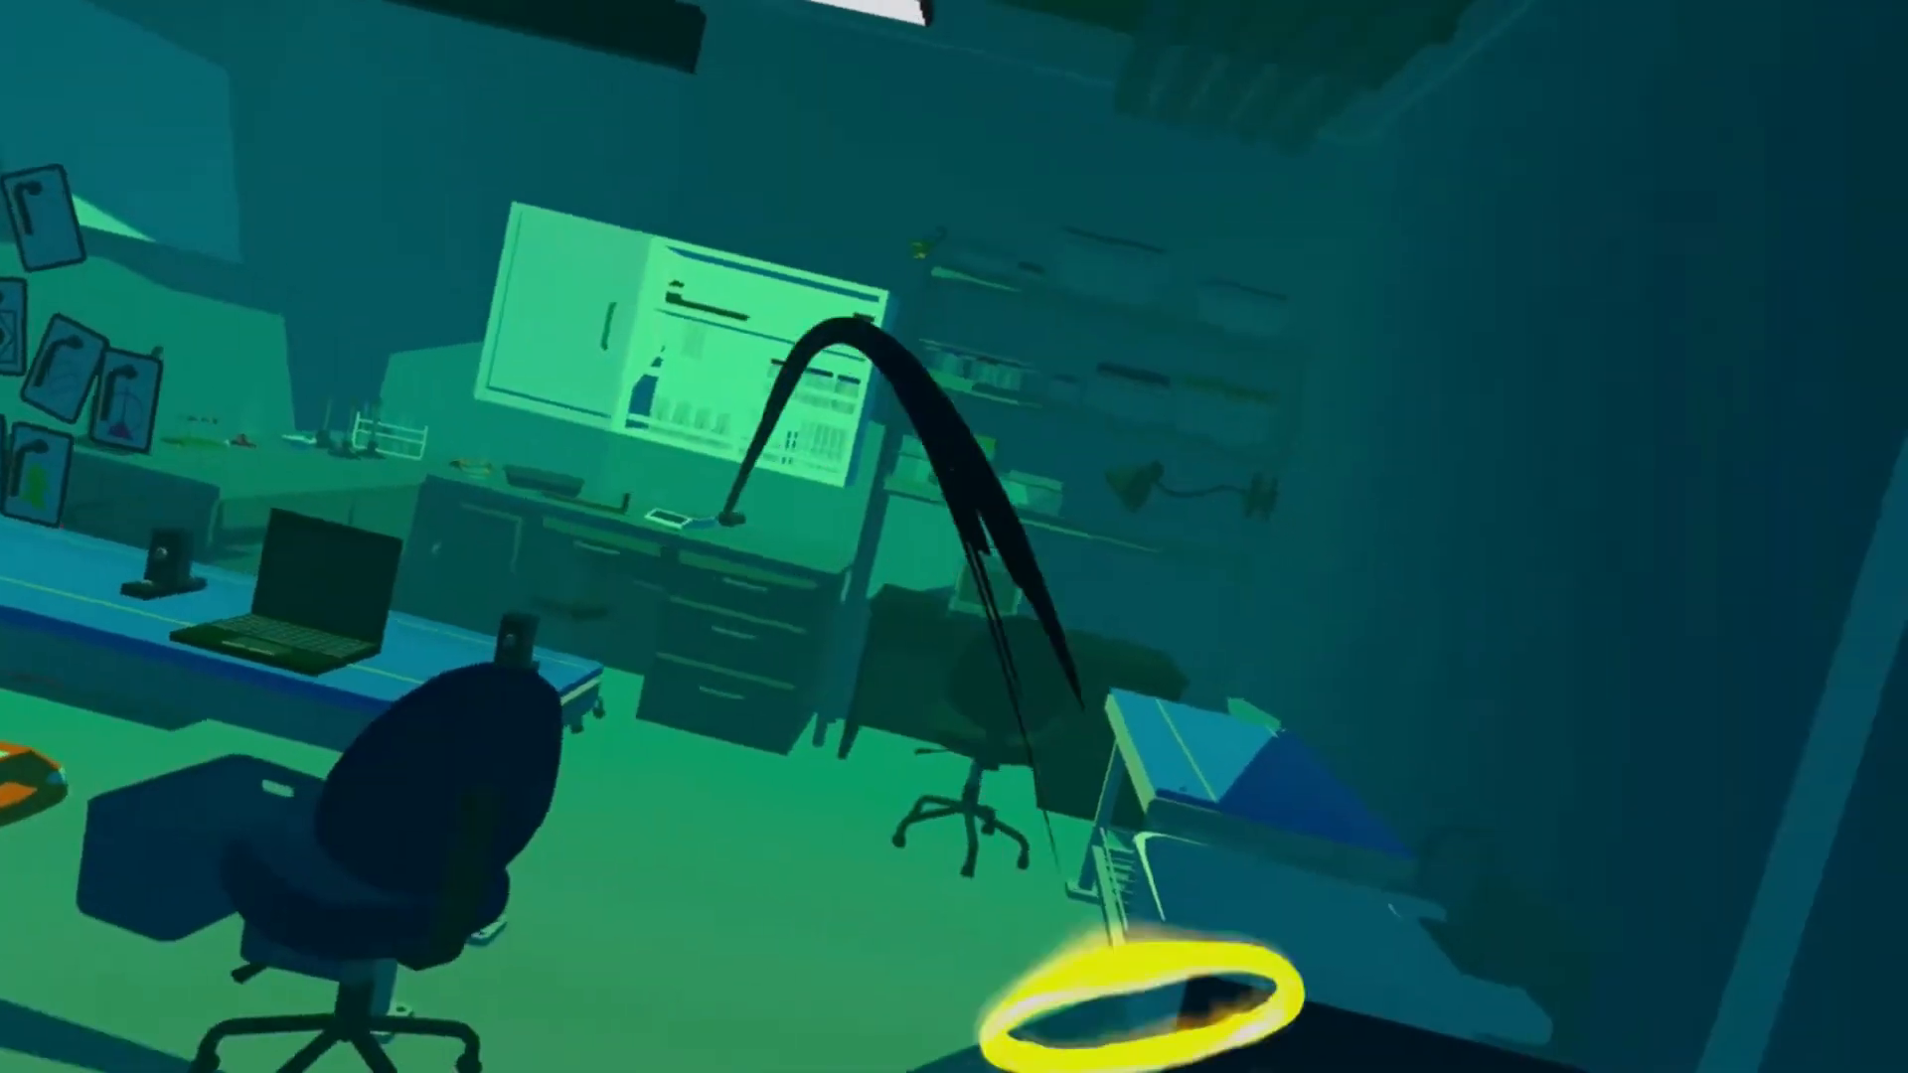
pyautogui.moveTo(953, 537)
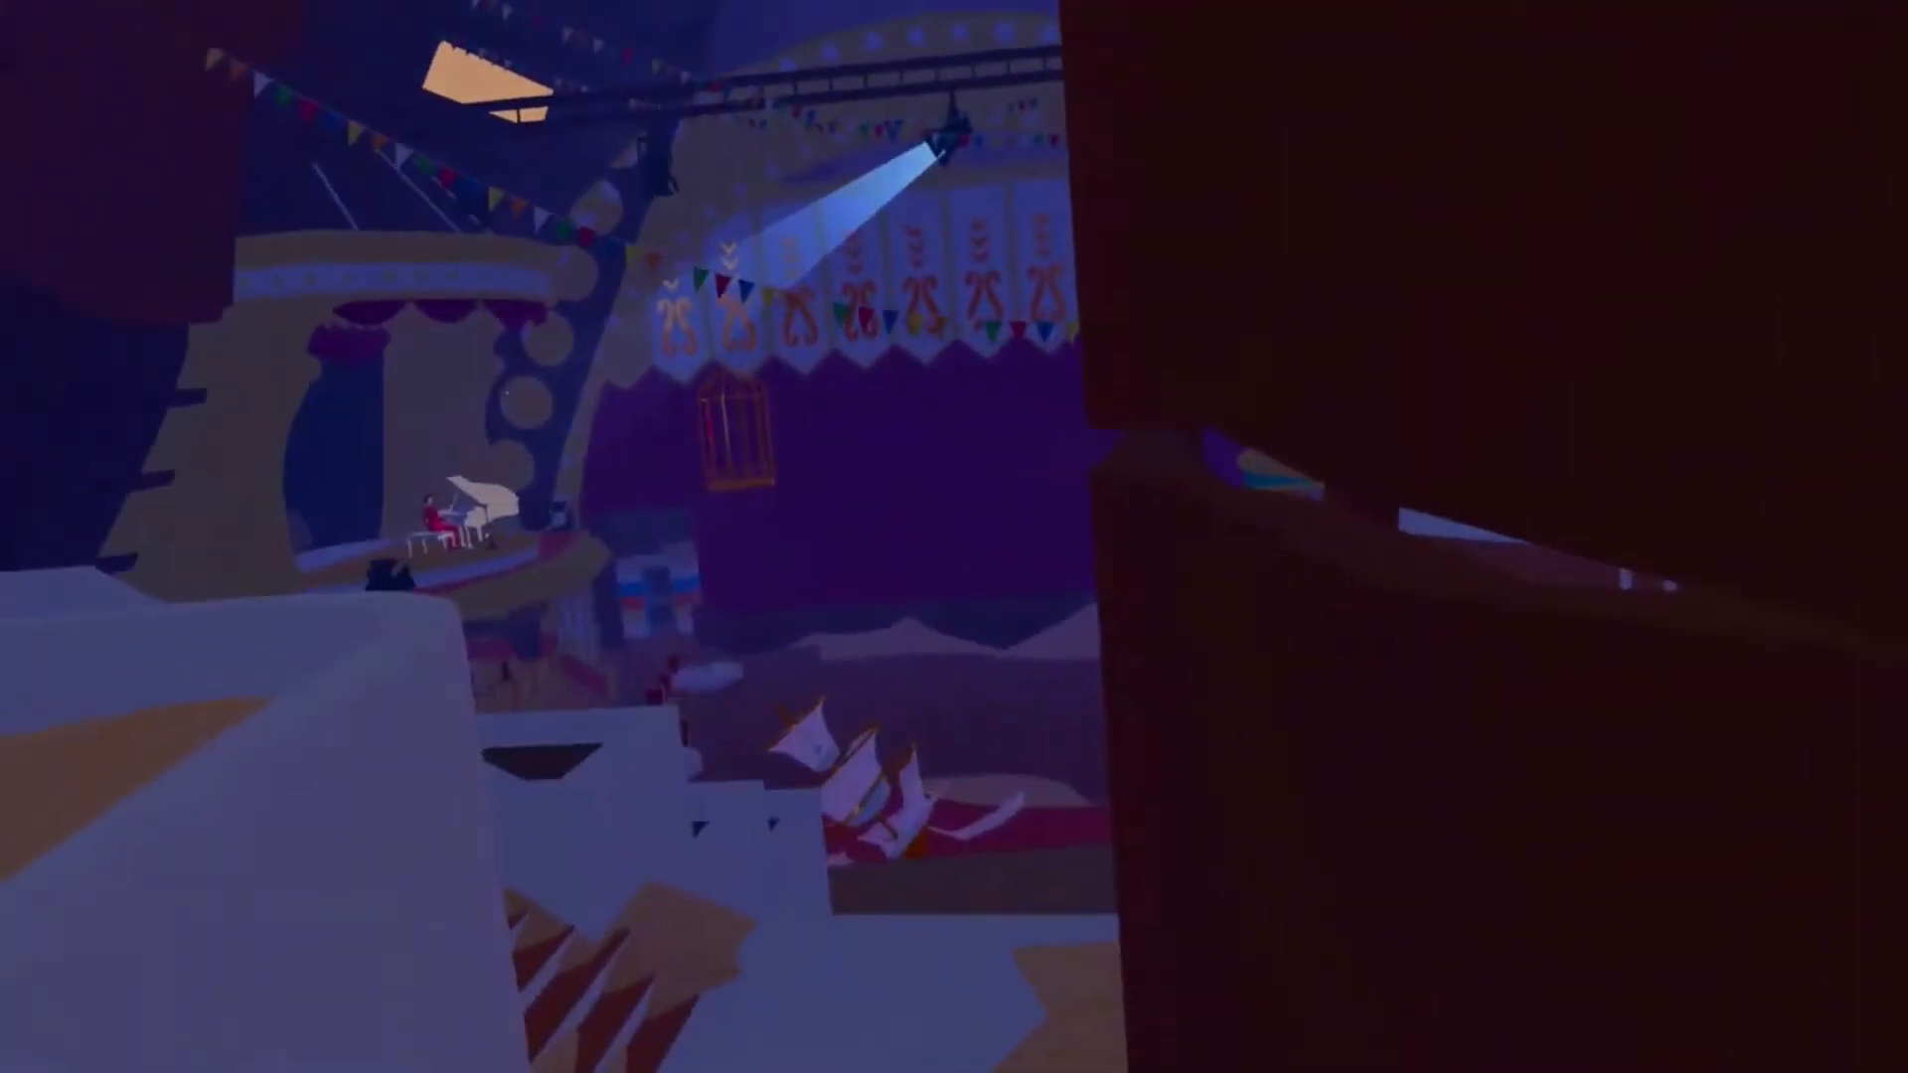
pyautogui.moveTo(954, 536)
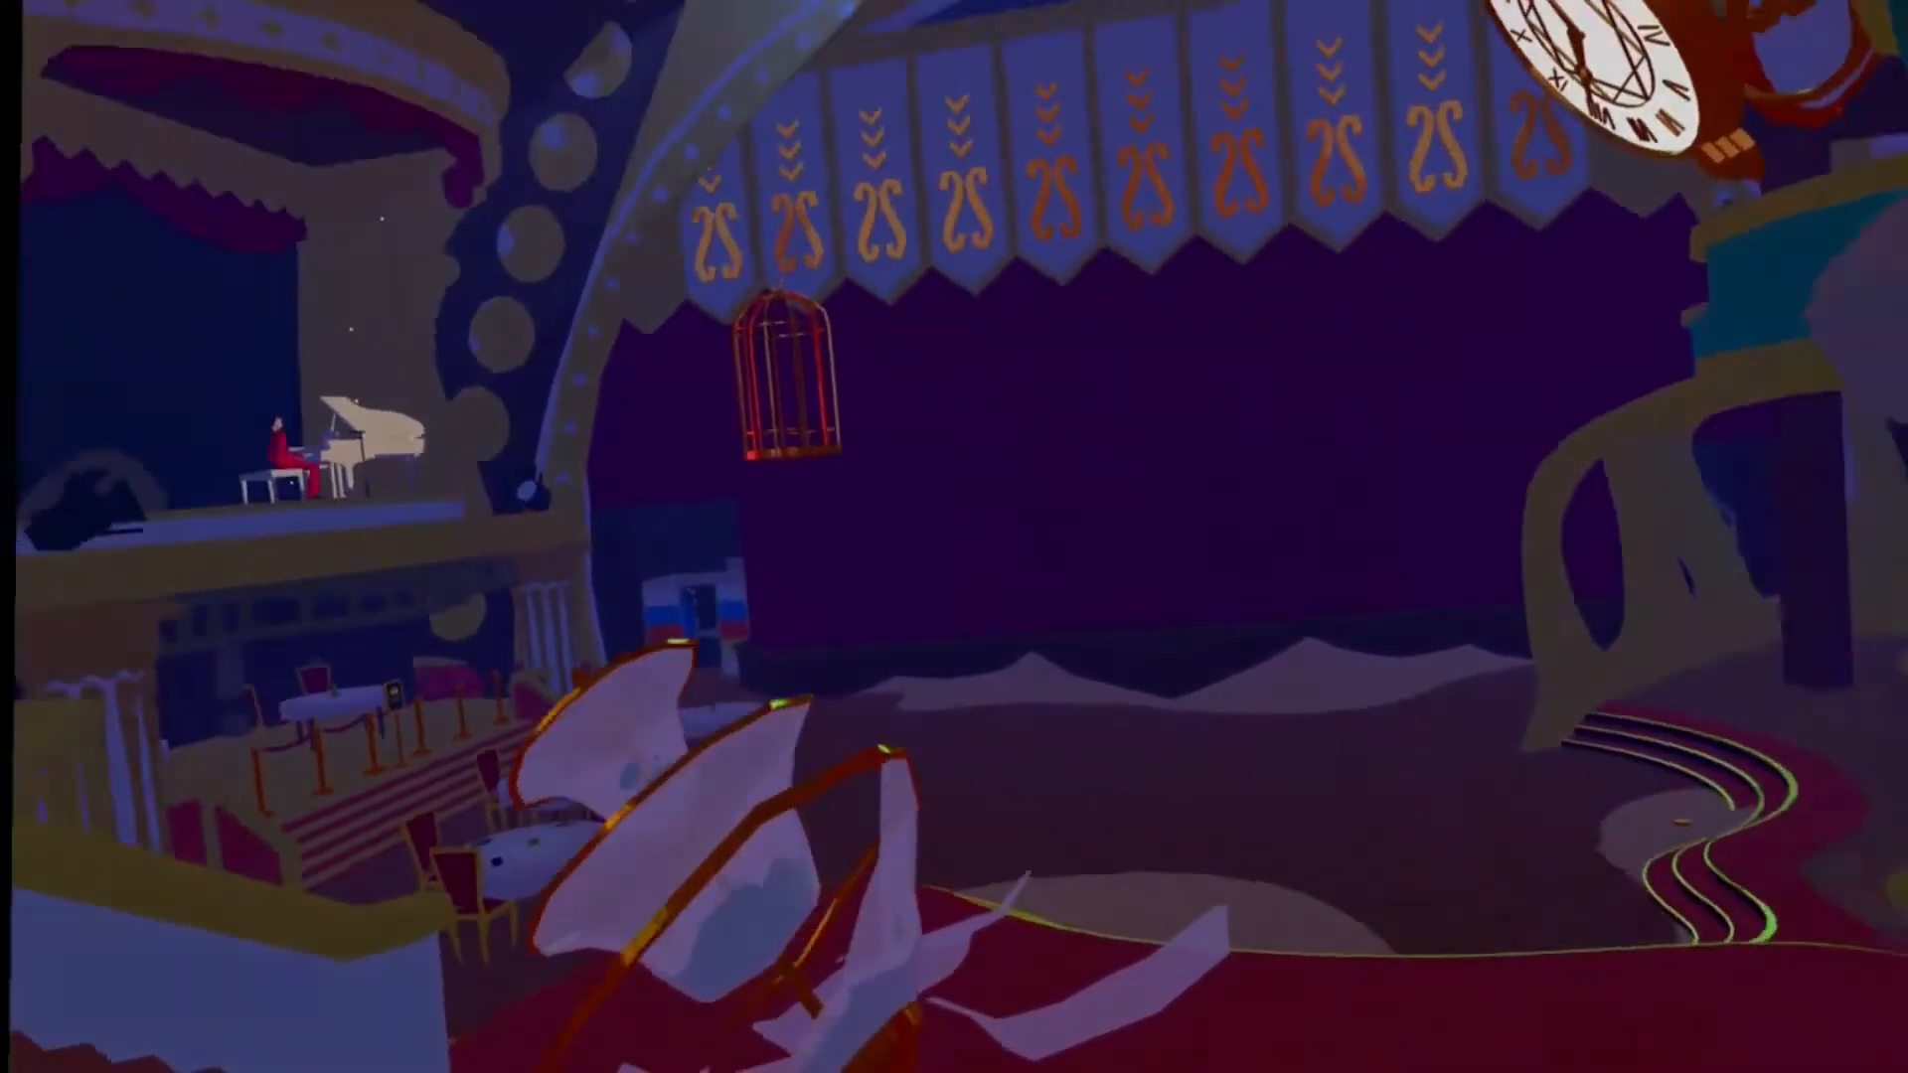